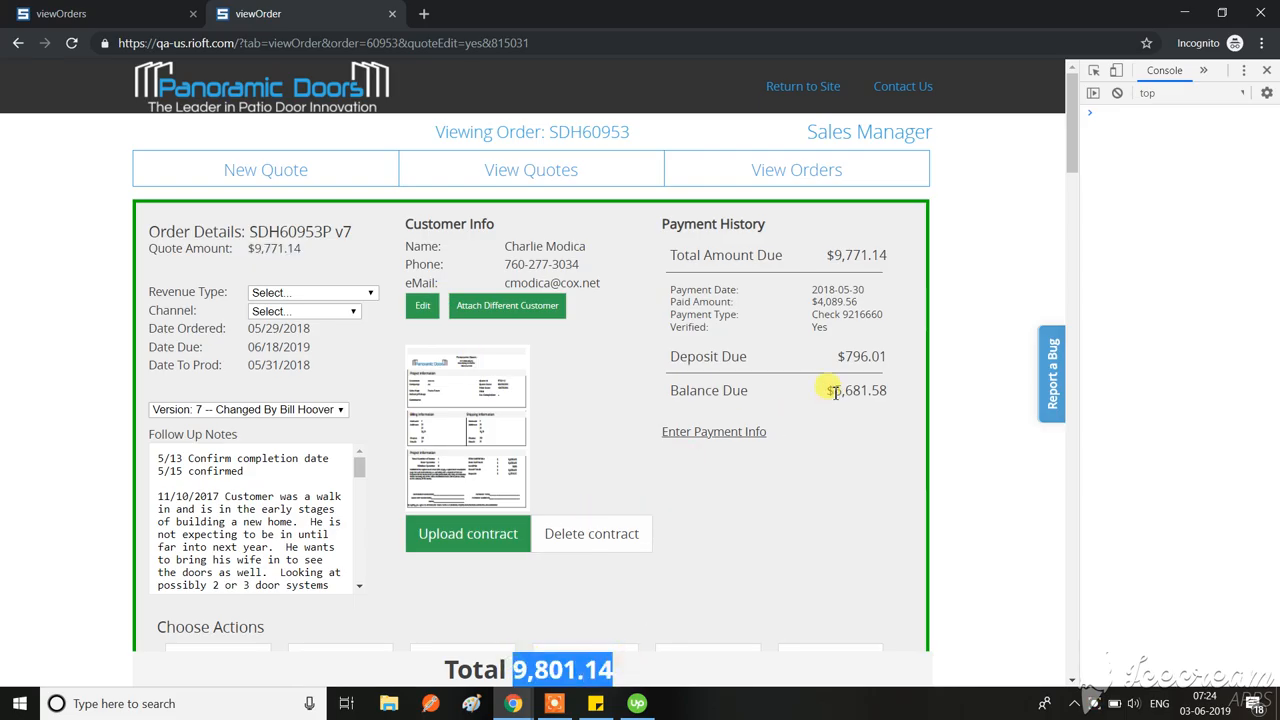
pyautogui.moveTo(815, 370)
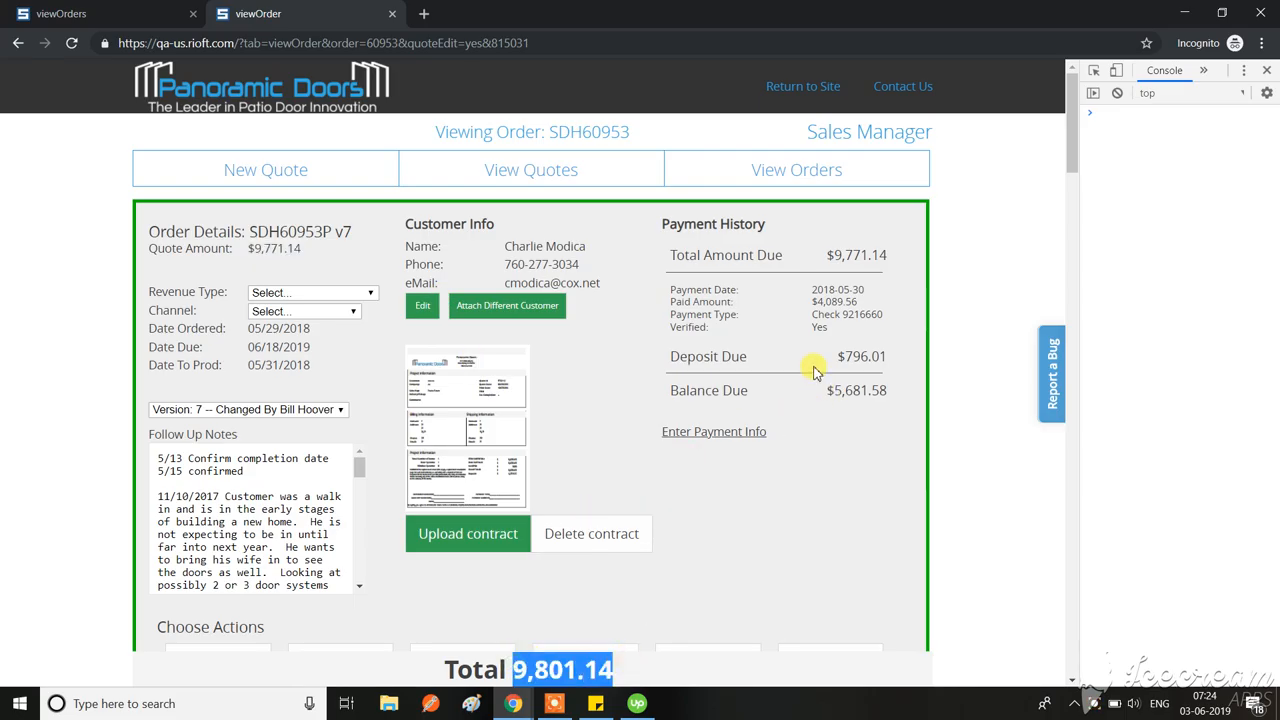
# Step: Scroll to the cost breakdown: $8,921.25 order total, $1,000 cost, $9,921.25 sub-total, 10% discount
pyautogui.scroll(-3)
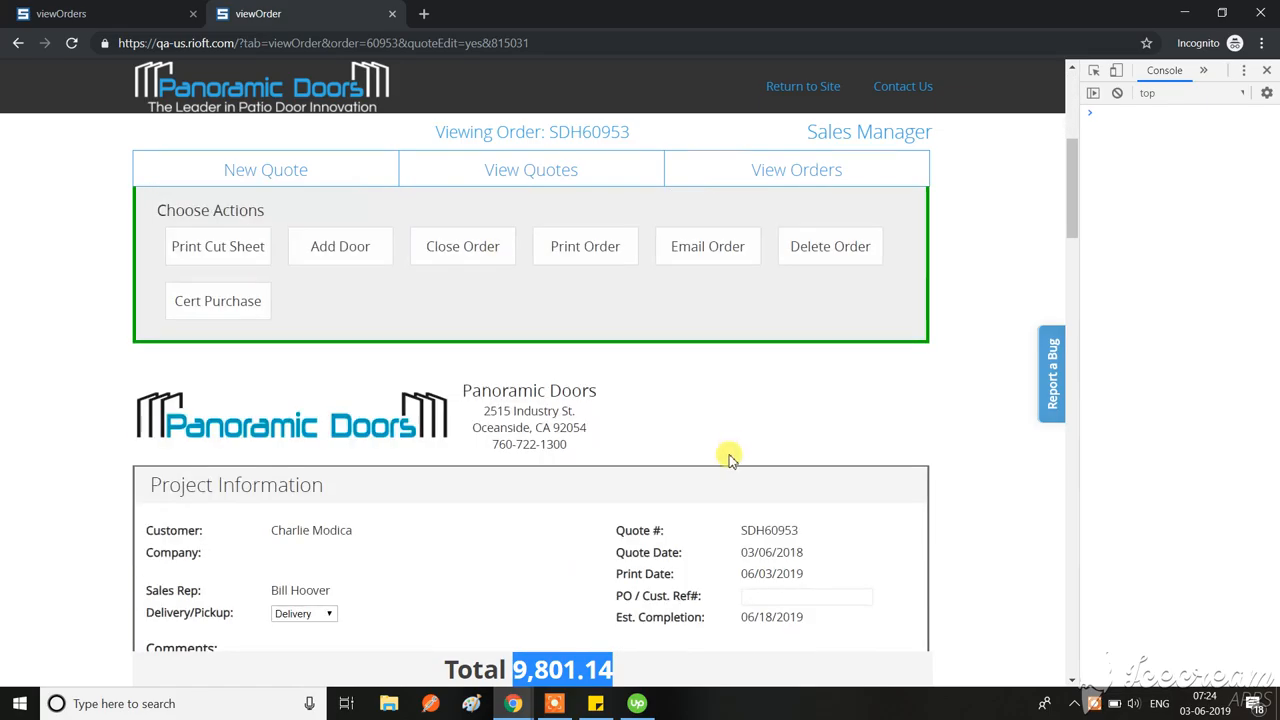
pyautogui.scroll(-3)
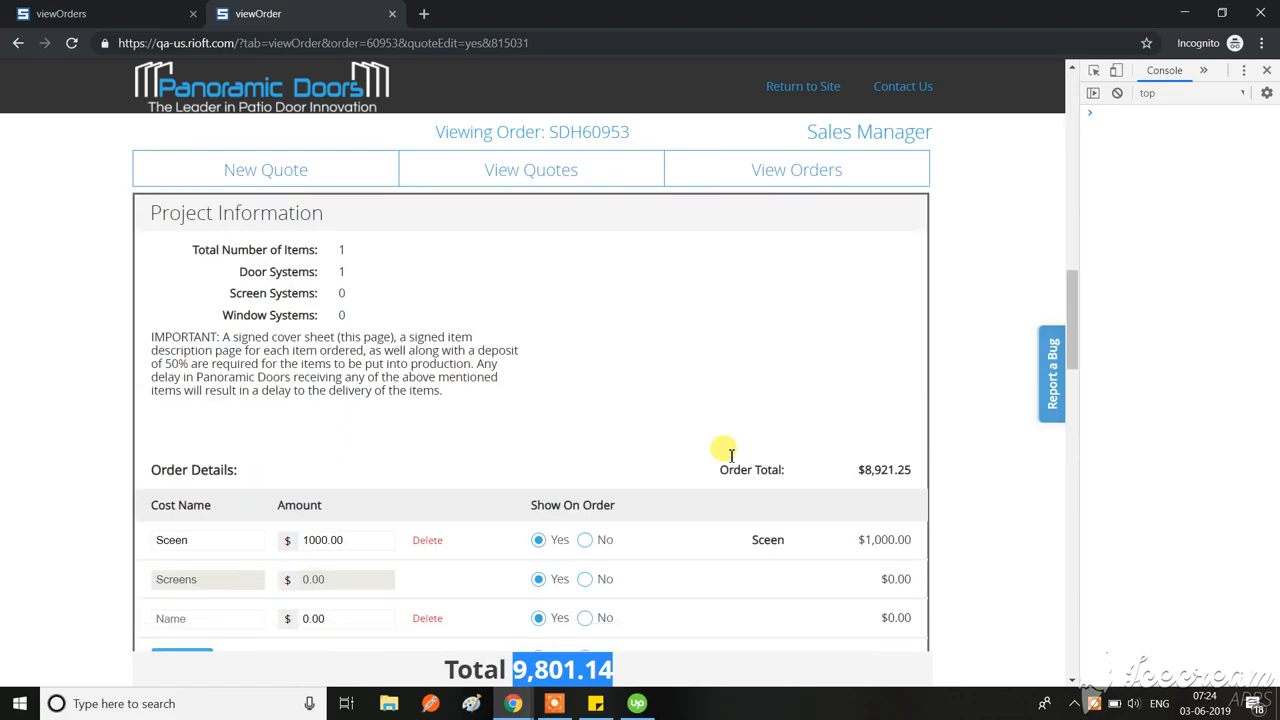
pyautogui.scroll(-3)
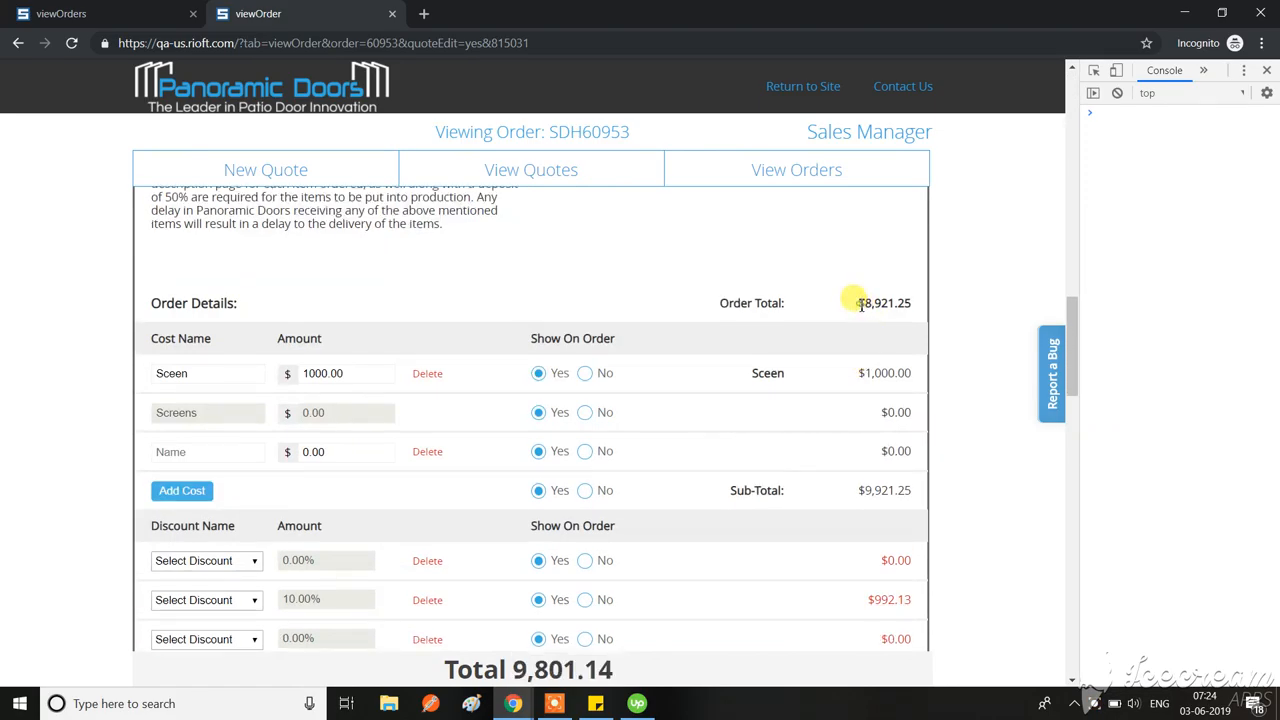
pyautogui.doubleClick(877, 303)
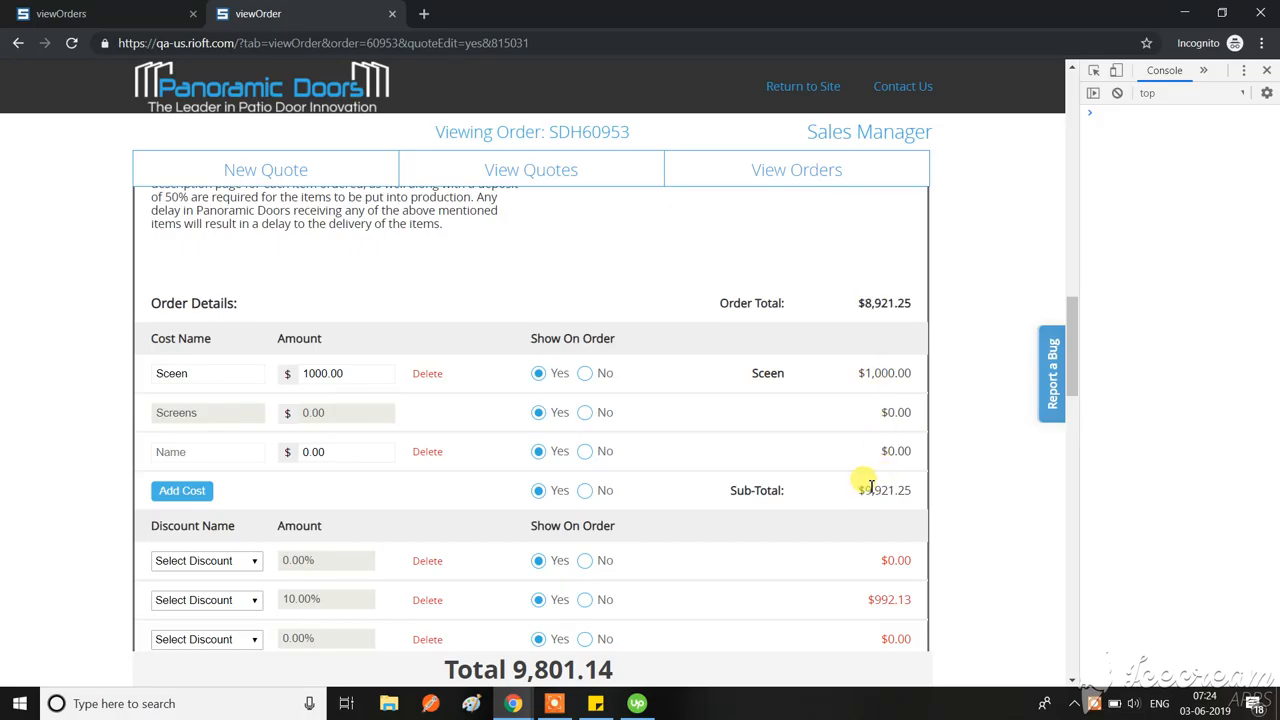
# Step: Scroll through the $992.13 discount, $692.01 sales tax and $9,801.14 grand total, then select Order Total
pyautogui.scroll(-3)
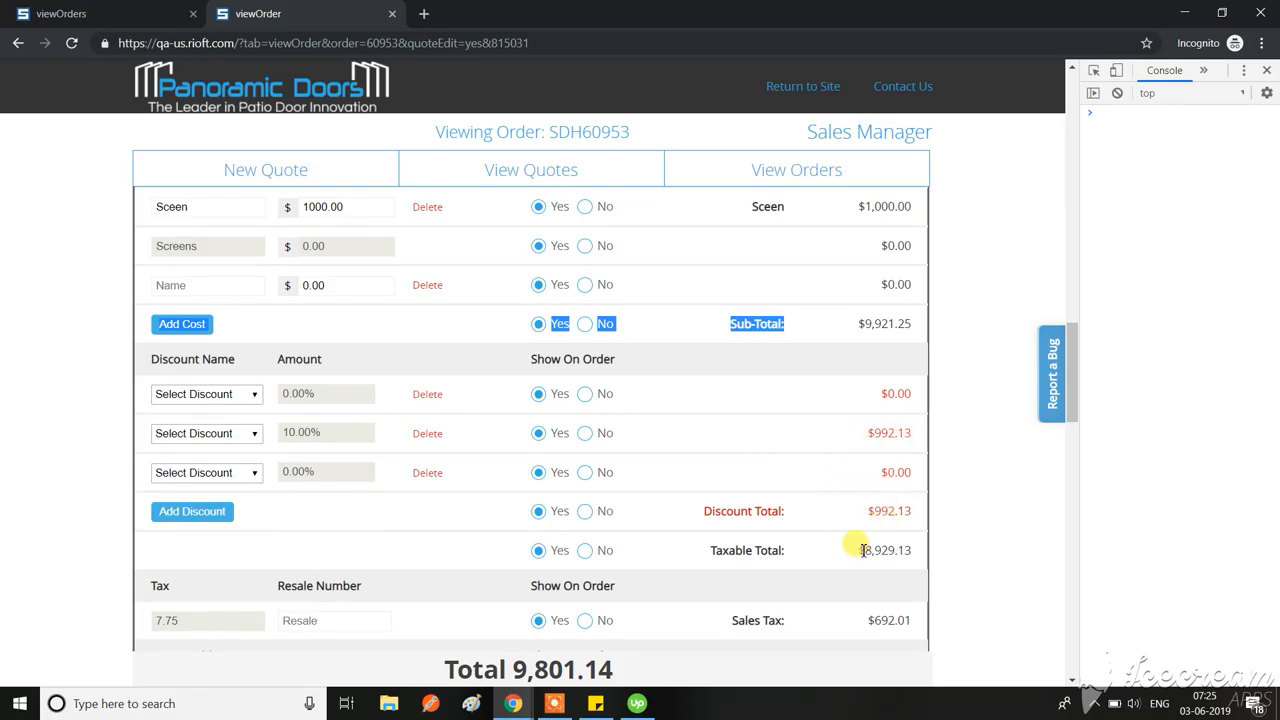
pyautogui.scroll(-3)
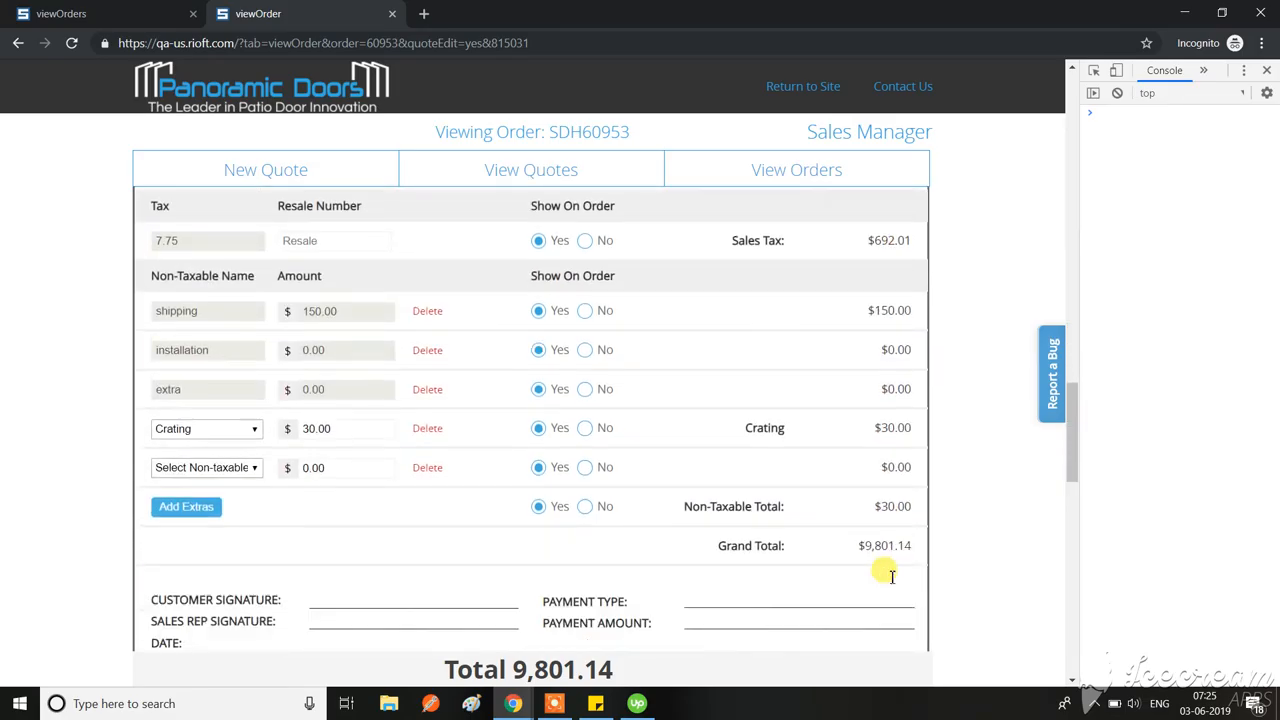
pyautogui.click(531, 169)
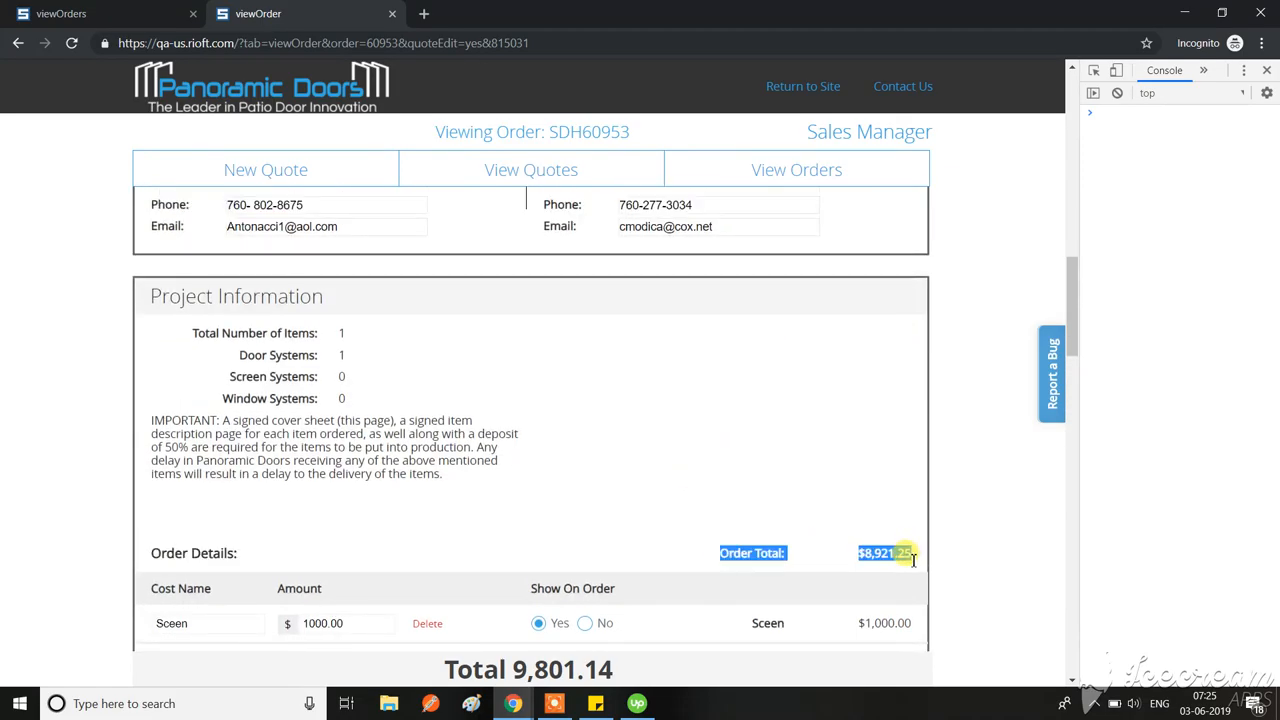
pyautogui.scroll(-3)
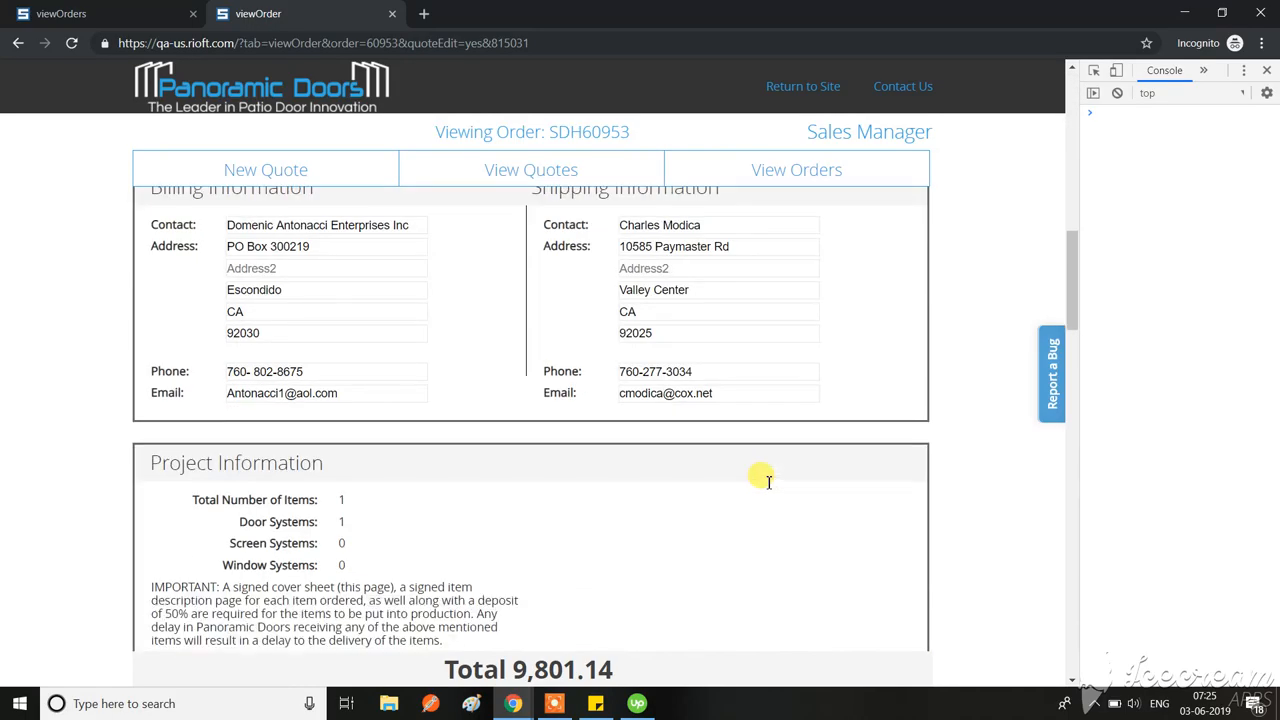
pyautogui.scroll(-3)
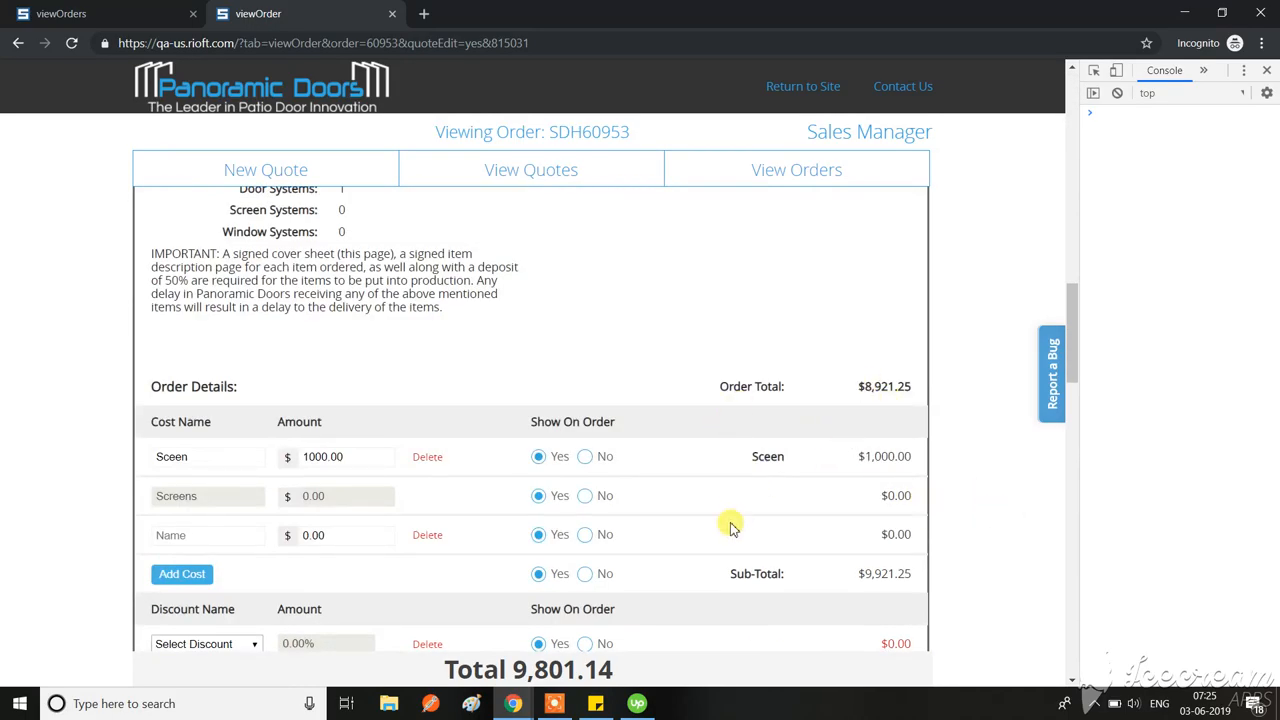